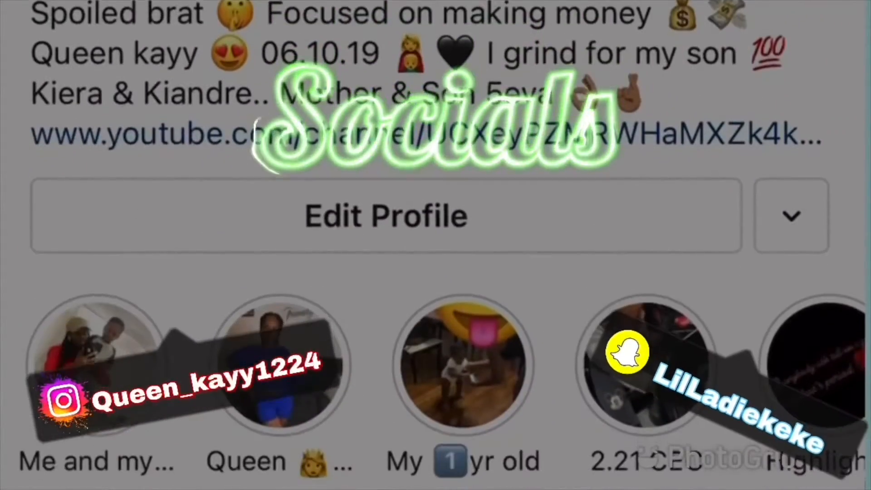
{"action": "scroll", "scroll_direction": "down", "scroll_amount": 3}
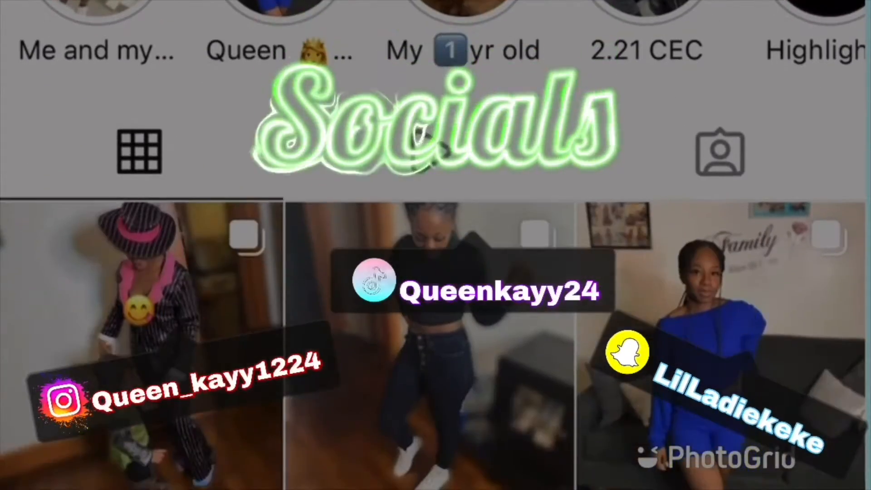
{"action": "scroll", "scroll_direction": "down", "scroll_amount": 3}
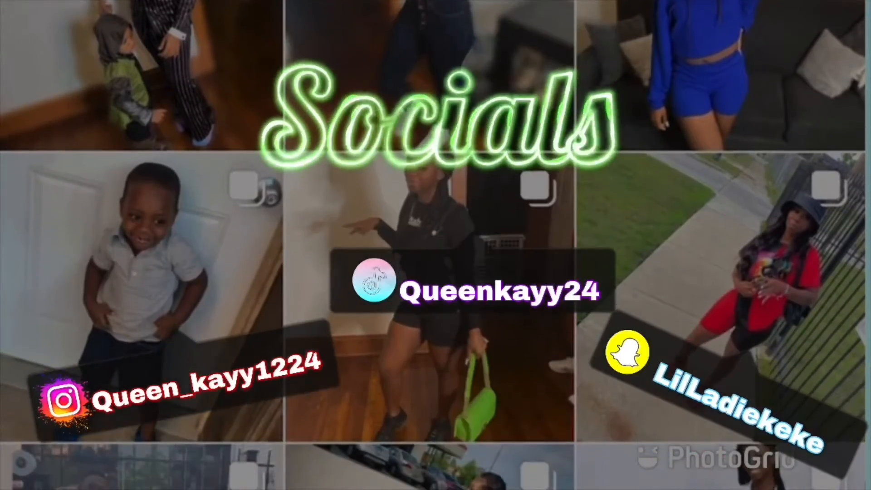